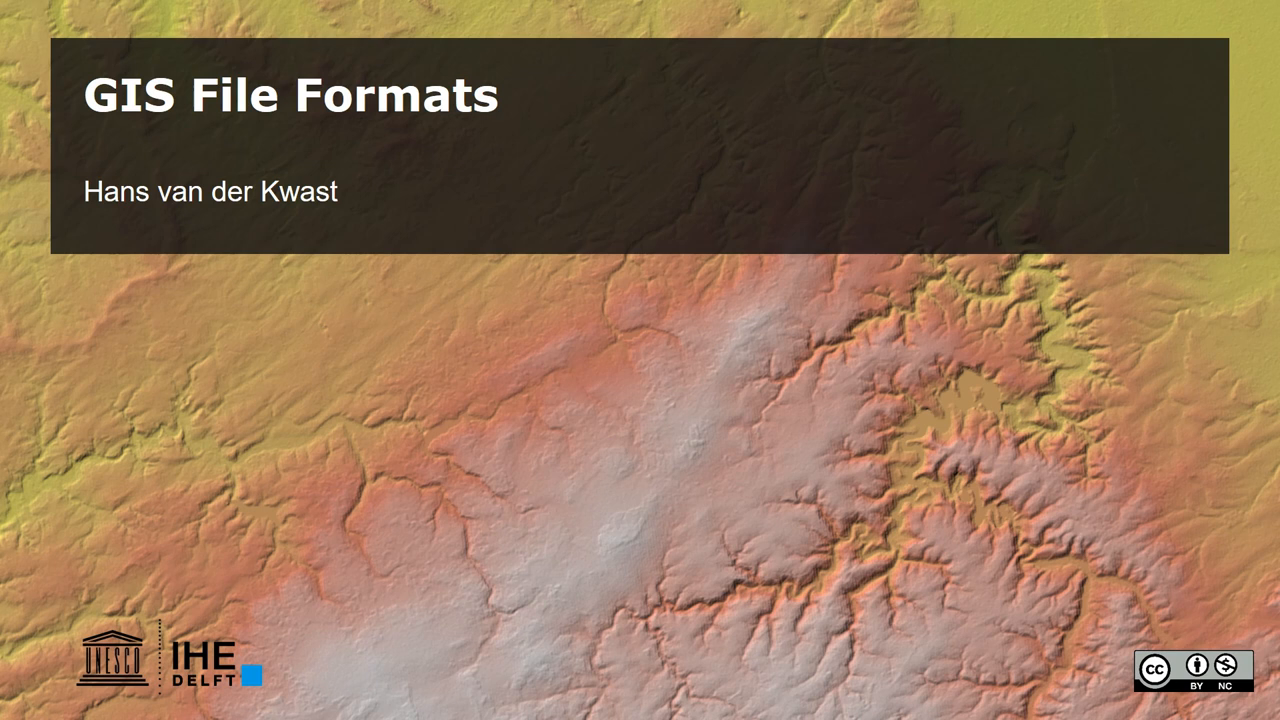
# - Advance the slideshow to slide 3 on GDAL/OGR file format conversions
pyautogui.press('Right')
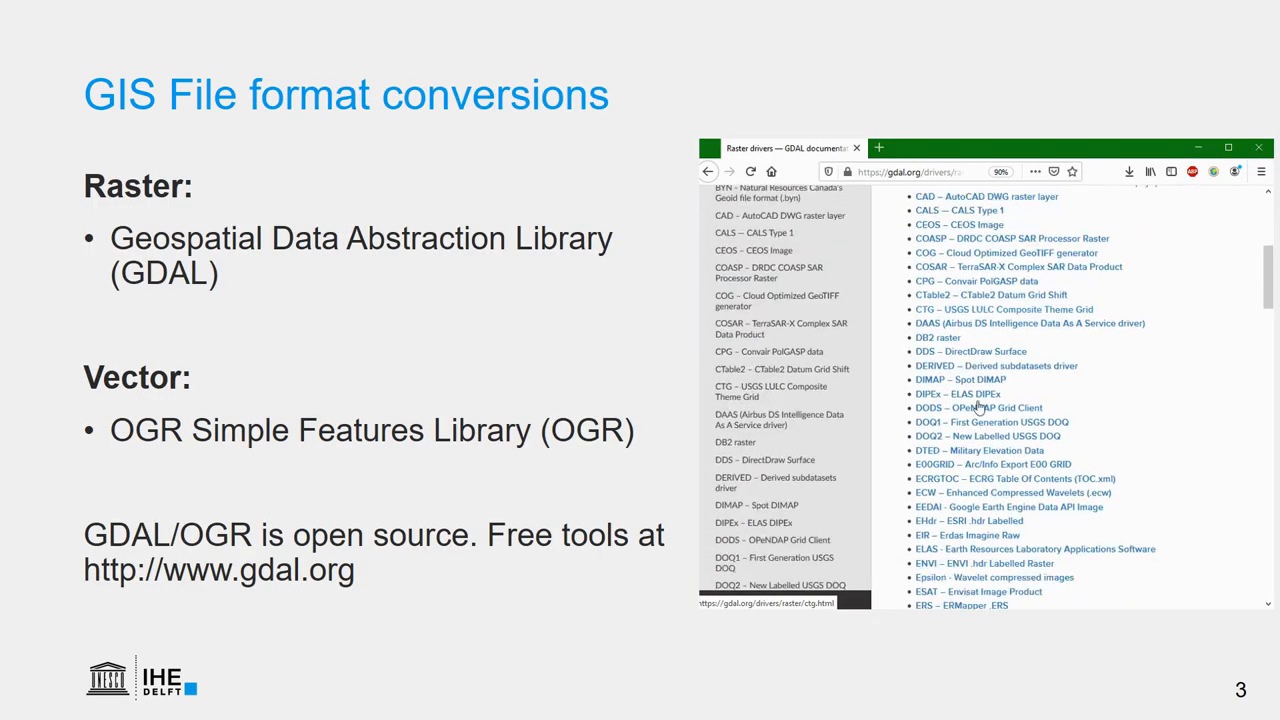
pyautogui.scroll(-3)
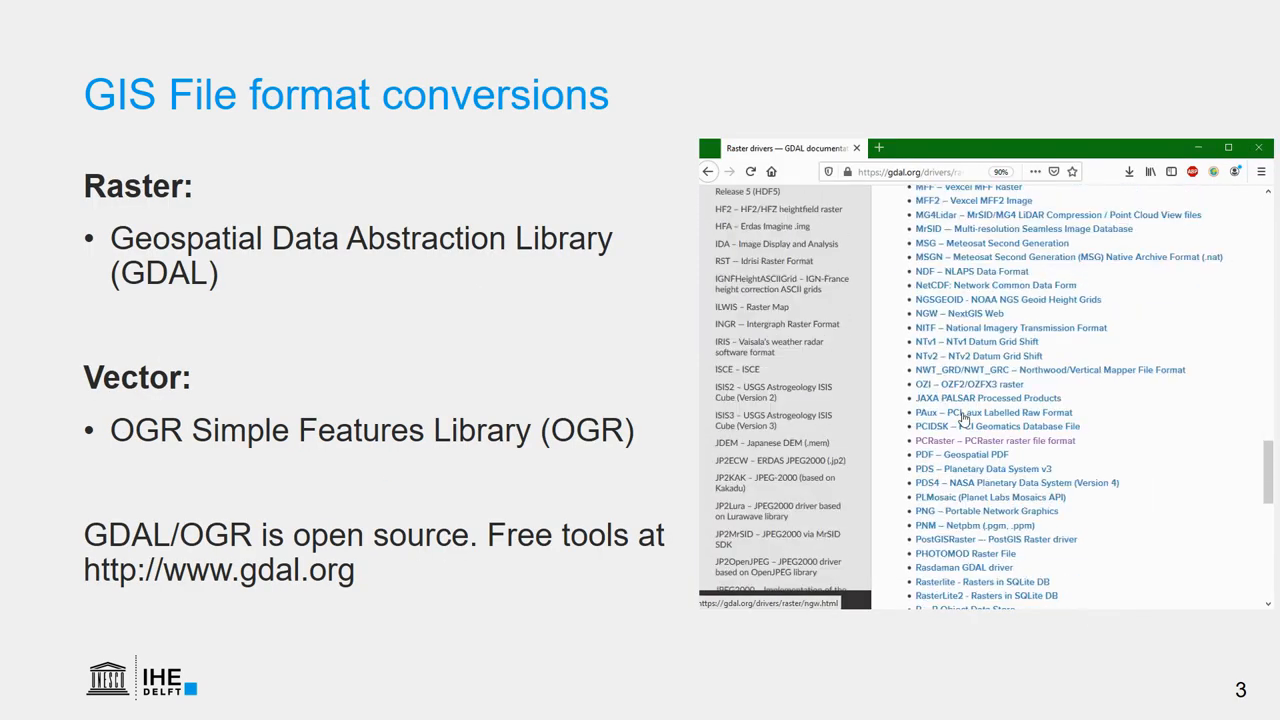
pyautogui.scroll(-3)
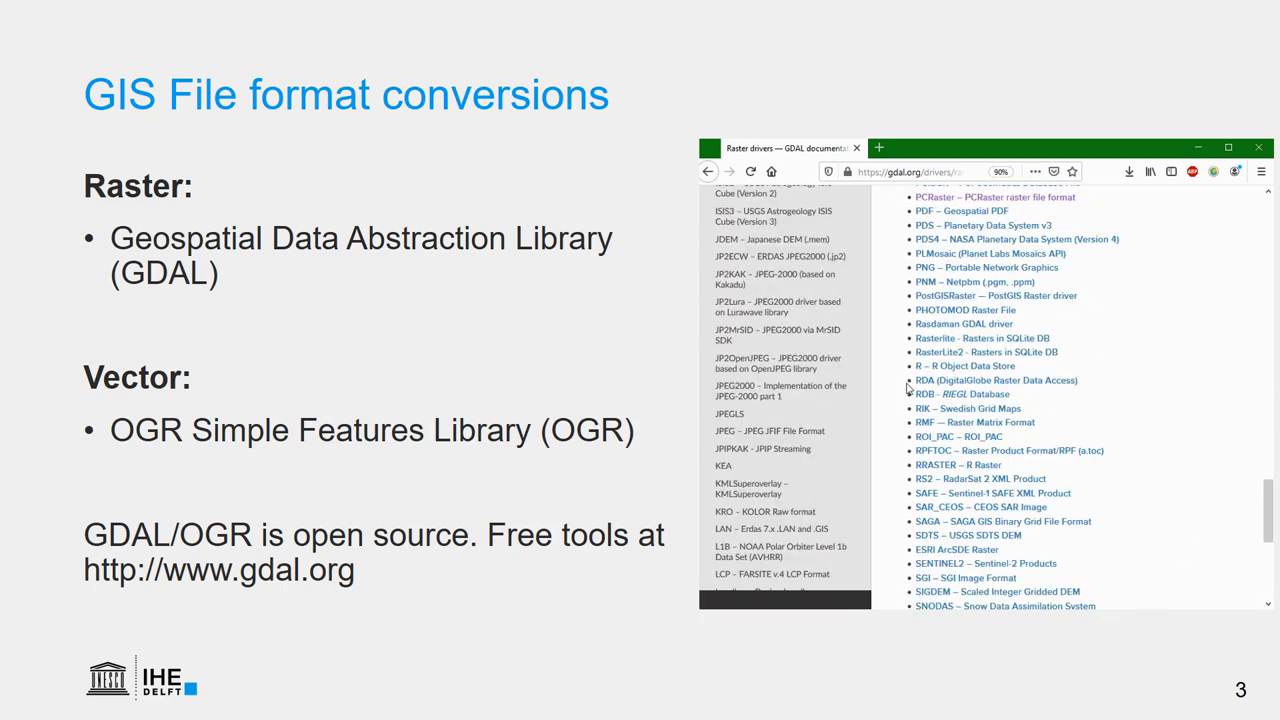
pyautogui.scroll(3)
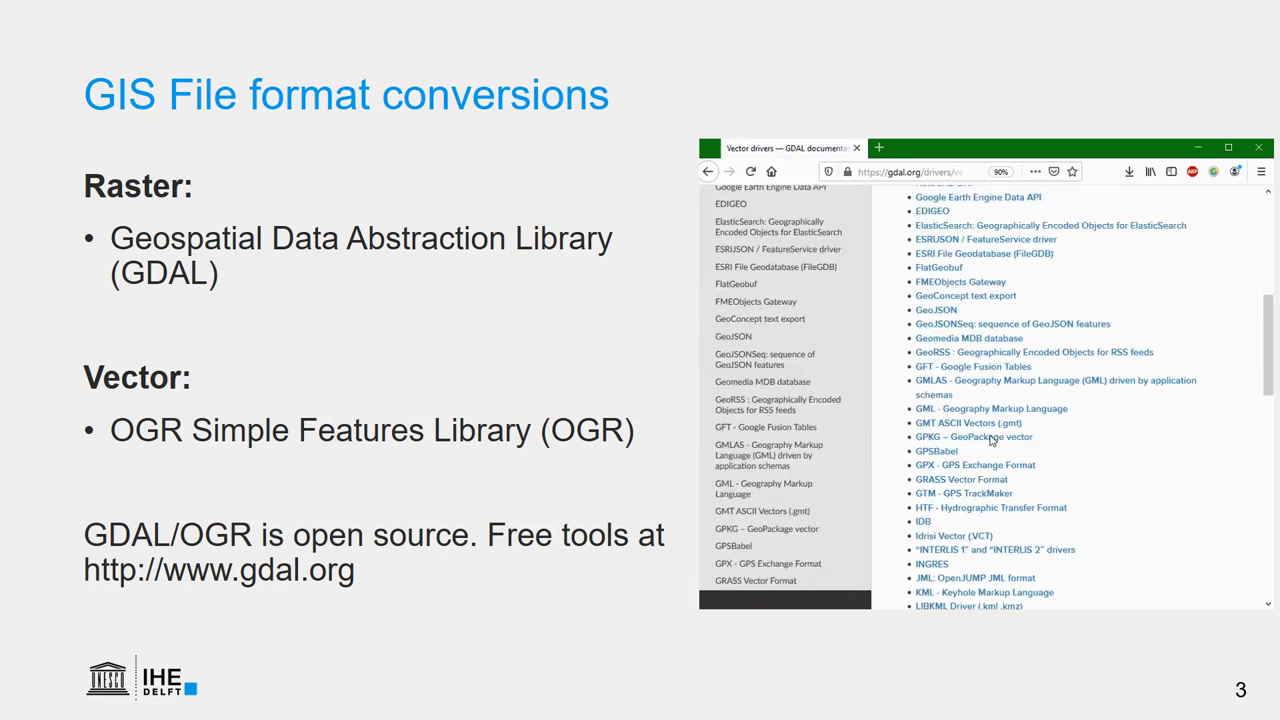
pyautogui.scroll(-3)
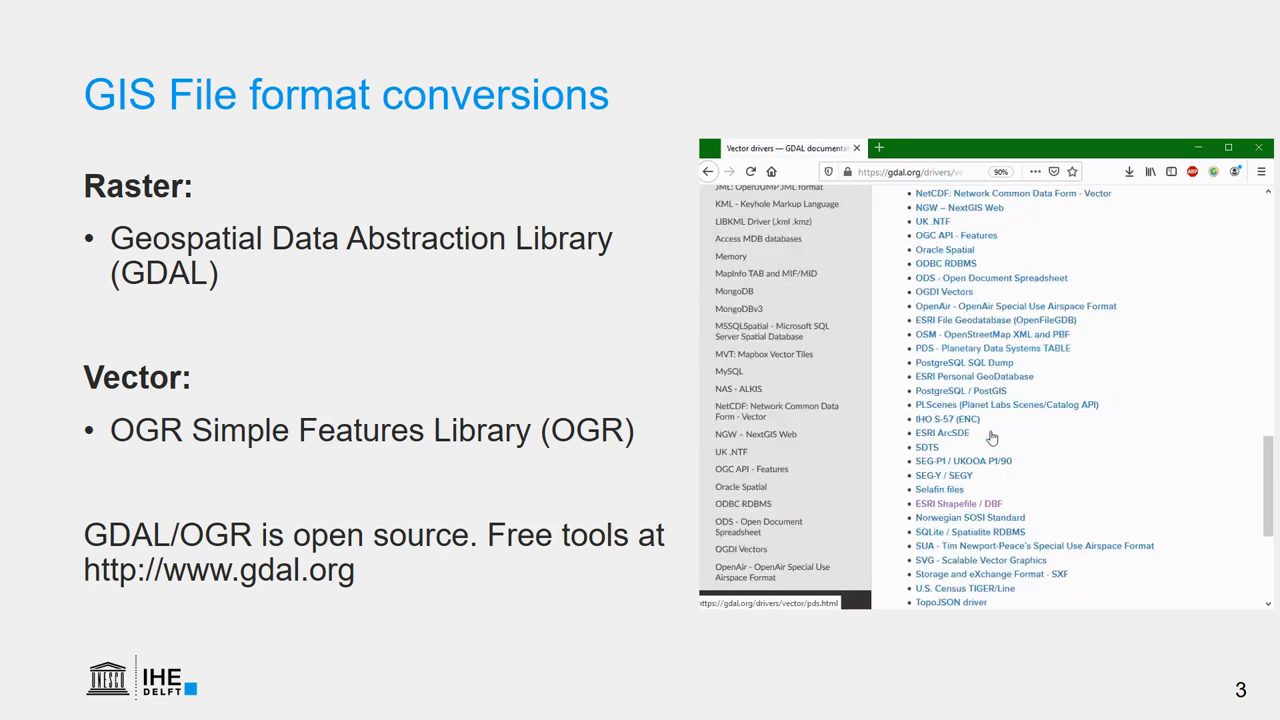
pyautogui.scroll(-3)
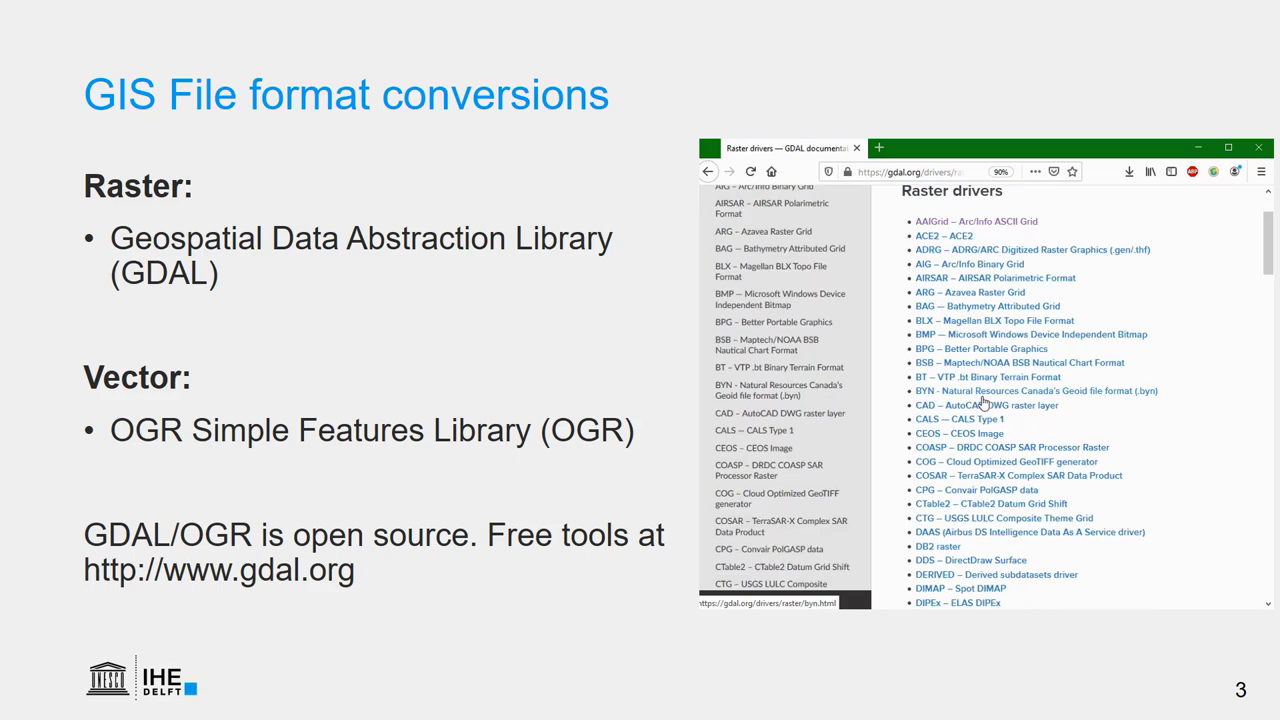
pyautogui.scroll(-3)
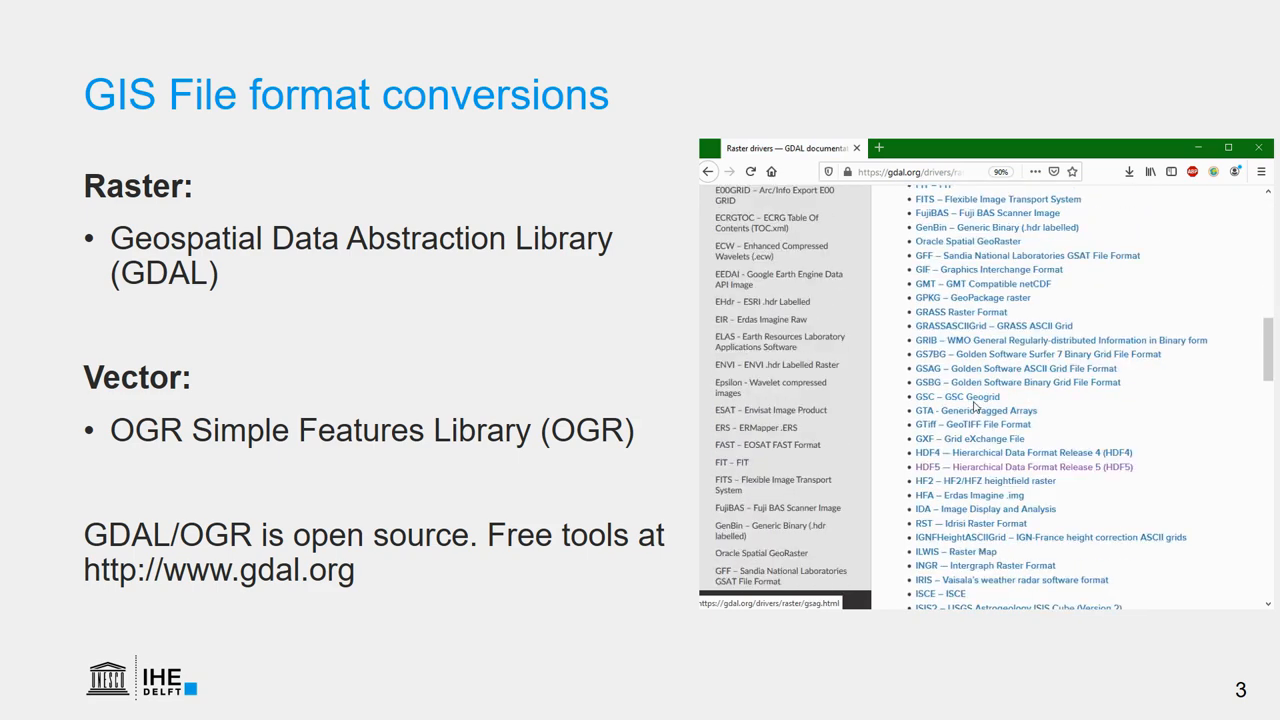
# - Advance to slide 4, GDAL/OGR in GIS software, showing the GDAL programs documentation
pyautogui.scroll(-3)
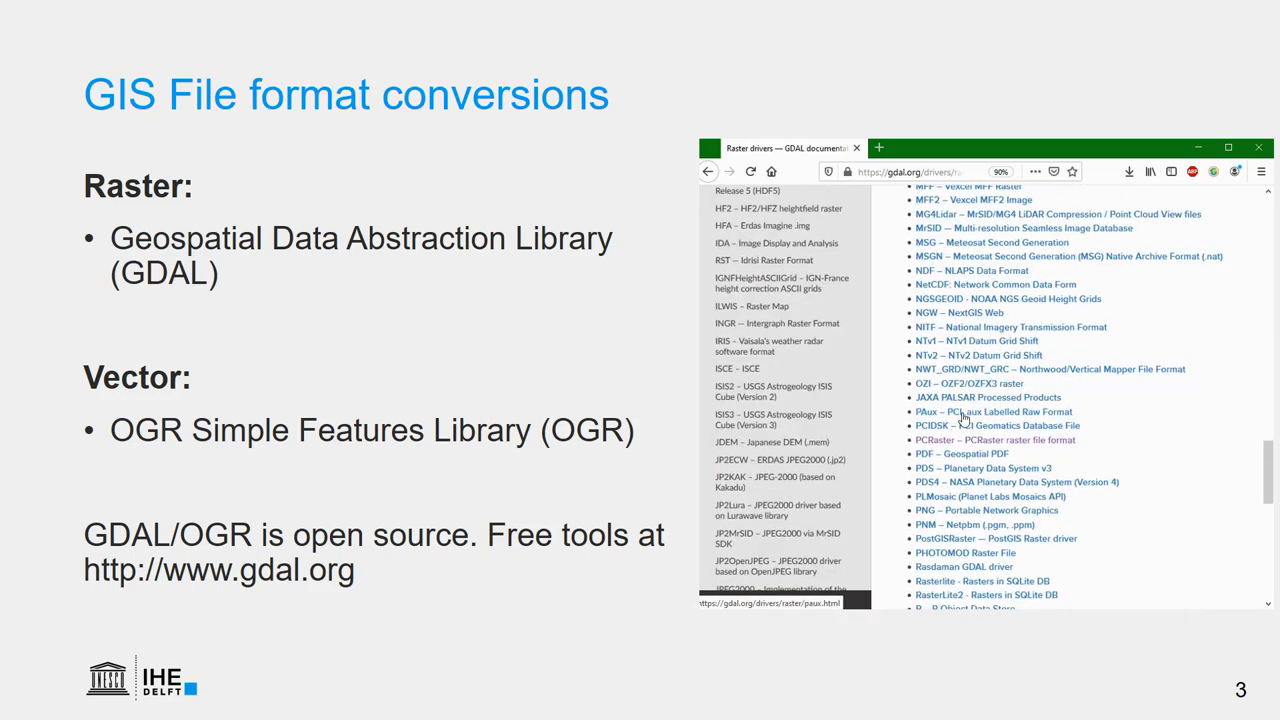
pyautogui.press('right')
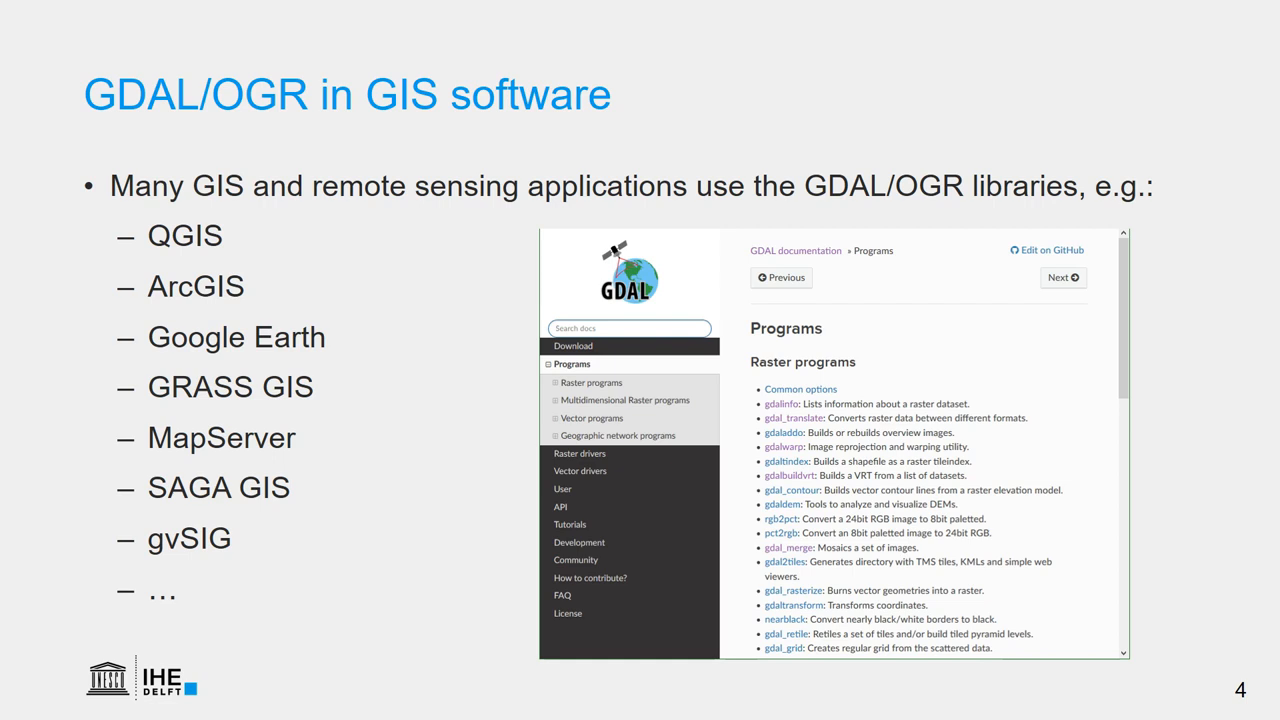
pyautogui.press('right')
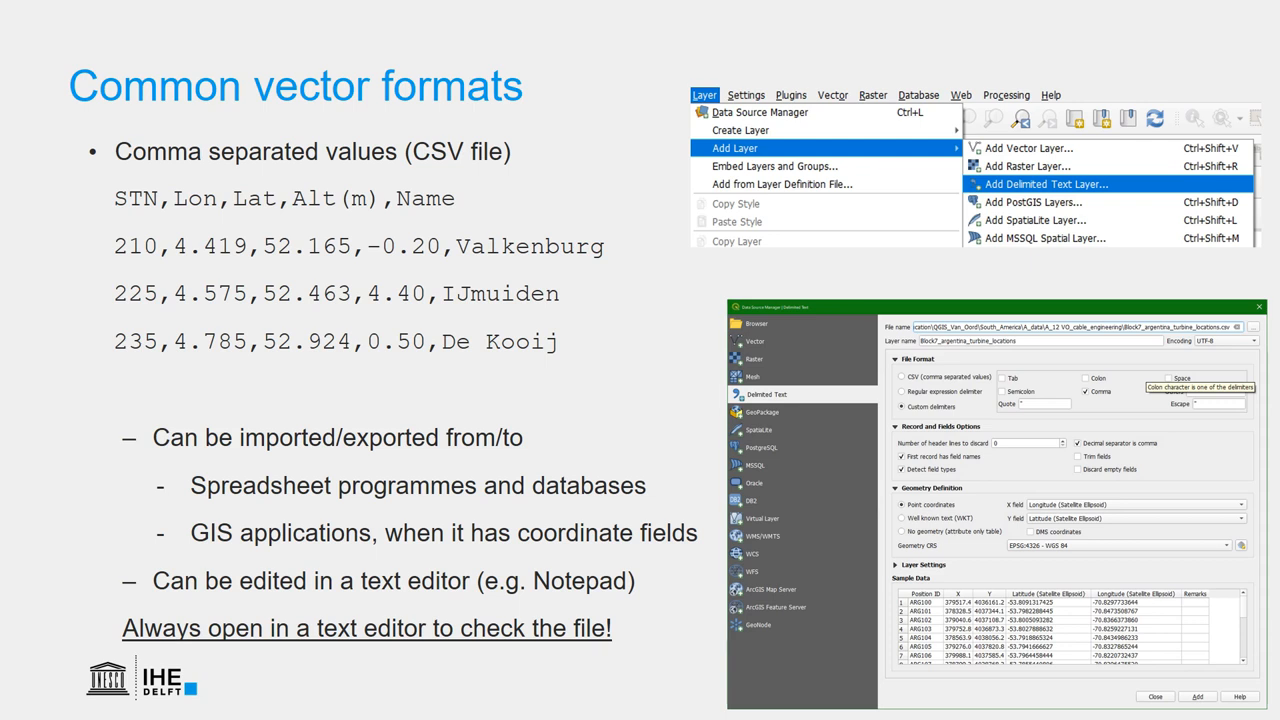
# - Advance past the CSV slide to slide 10, GeoPackage Support
pyautogui.press('Right')
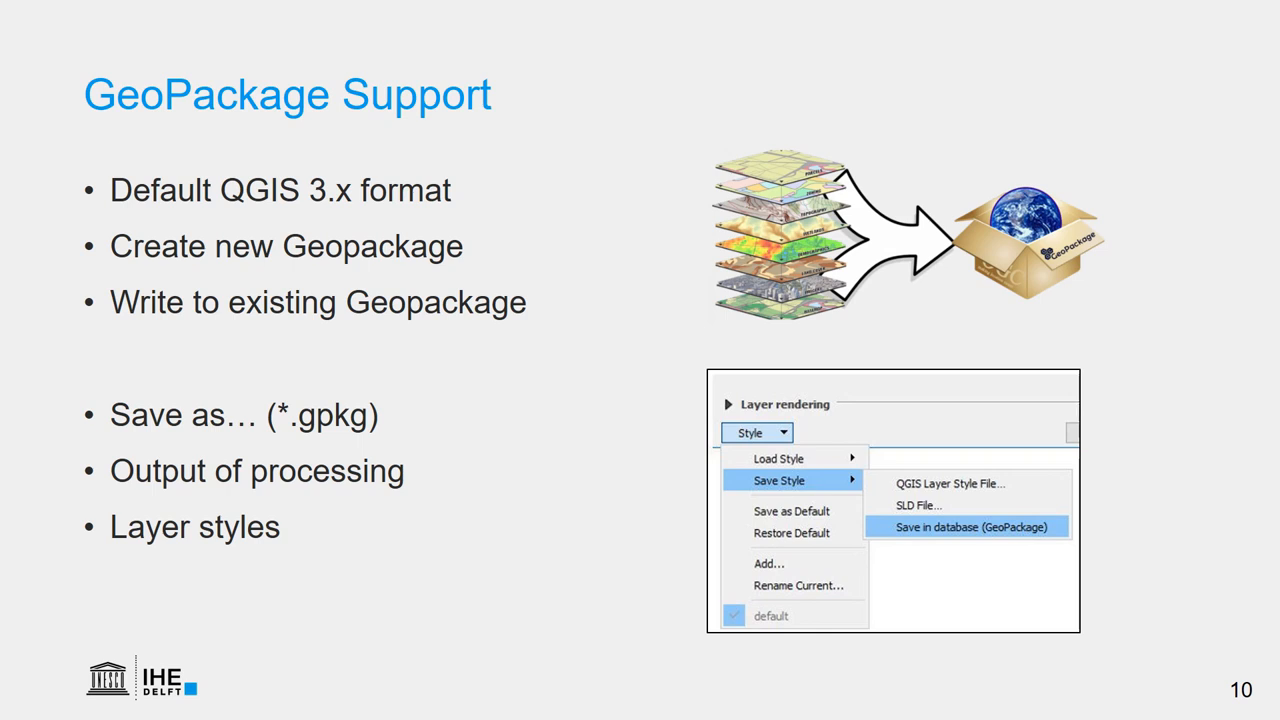
# - Advance to slide 11, Package Layers tool, on packaging layers into a GeoPackage
pyautogui.press('Right')
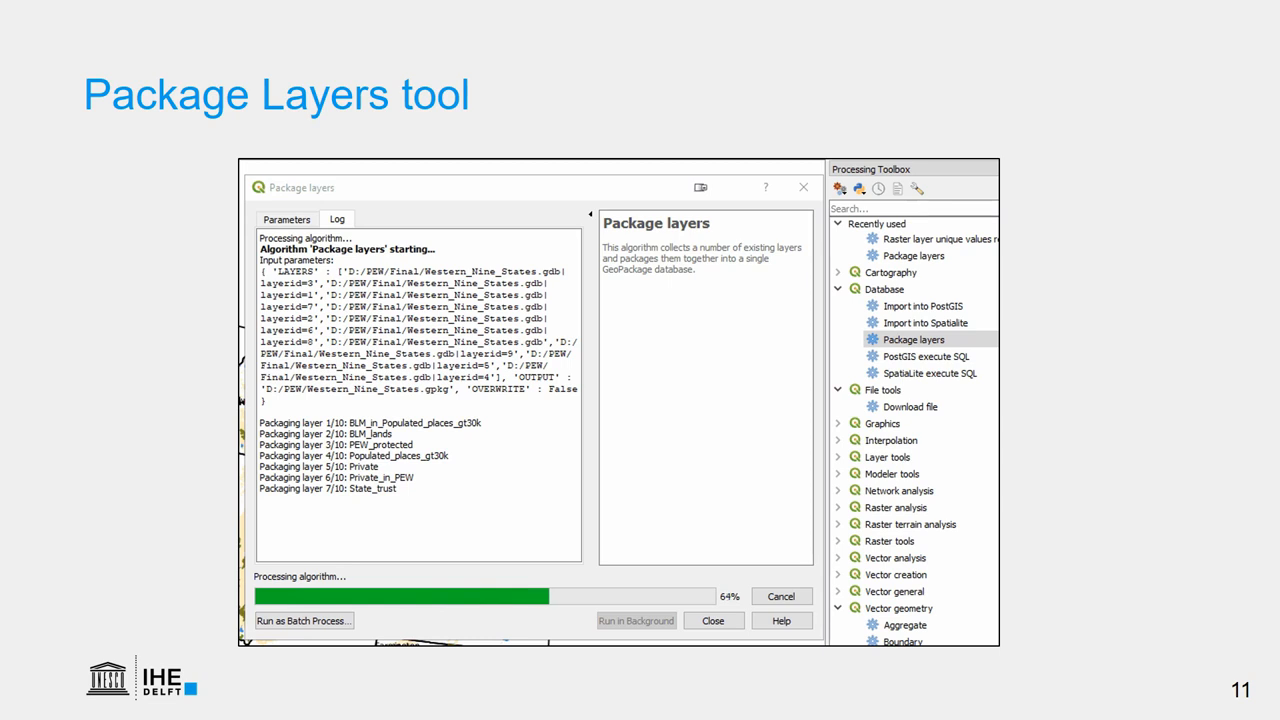
pyautogui.press('Right')
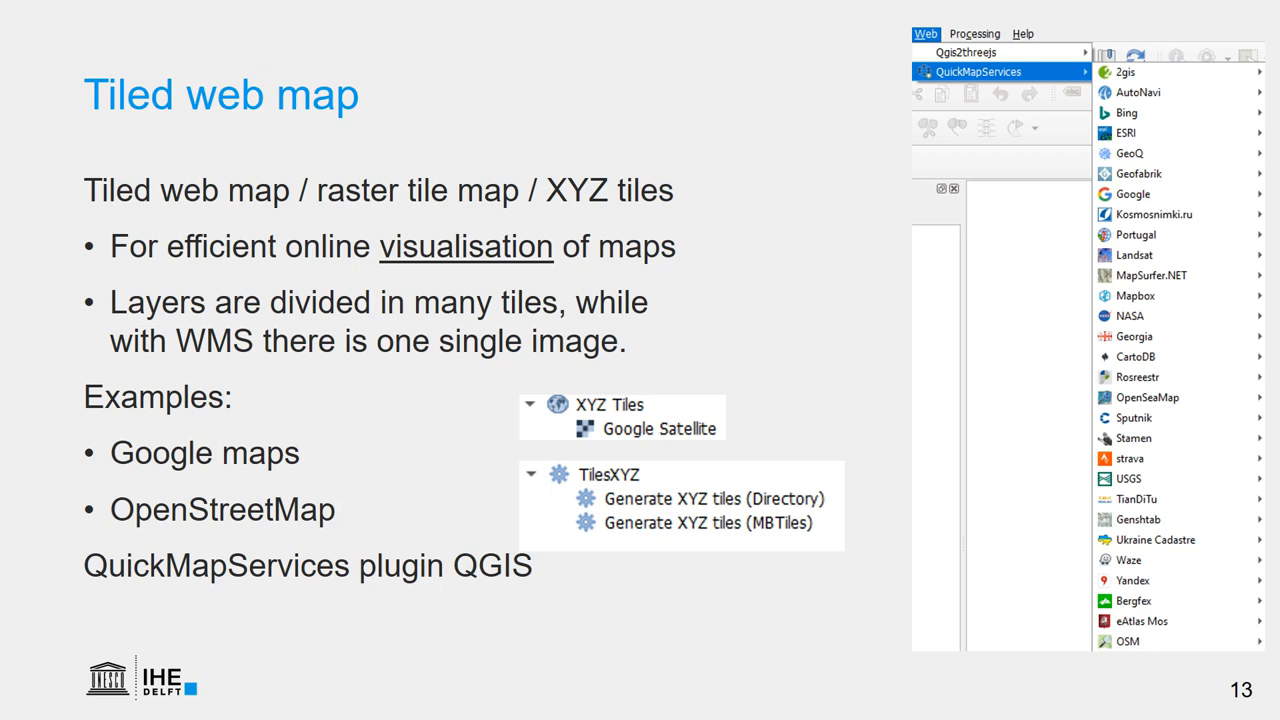
# - Advance to slide 14, listing raster, vector and geodatabase conversion methods
pyautogui.press('Right')
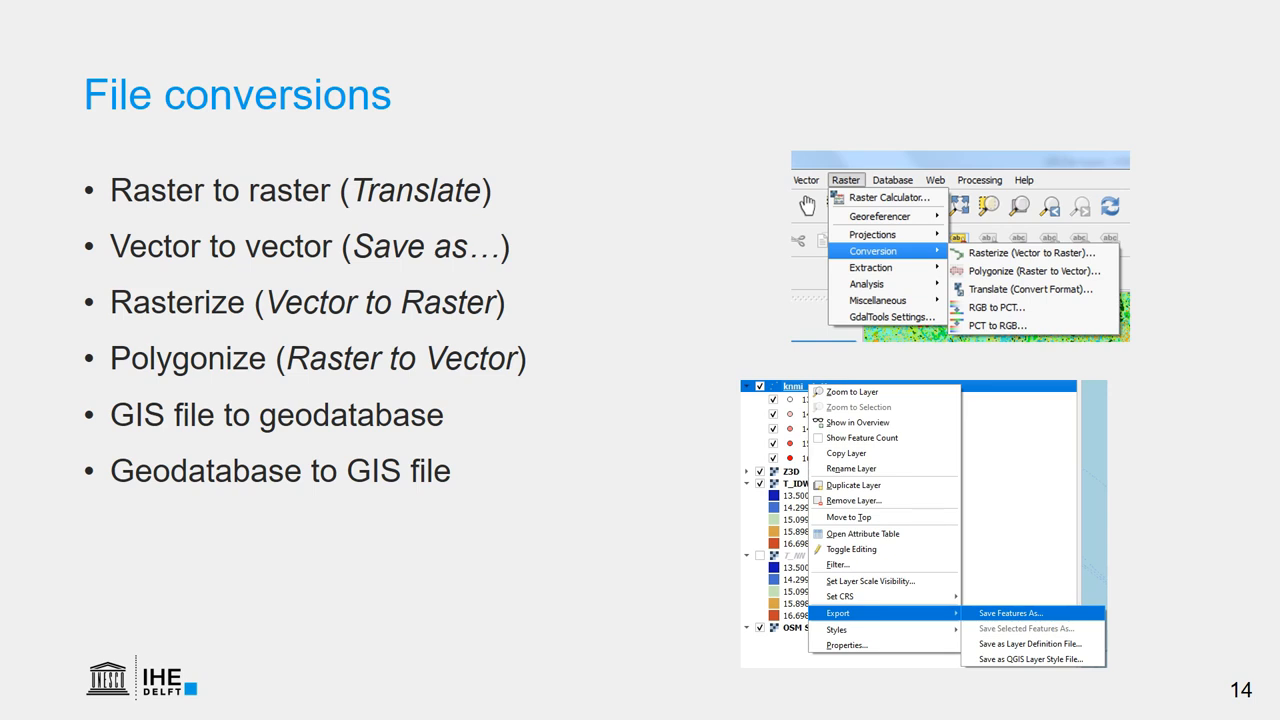
# - Advance to slide 15 on saving QGIS project state in a .qgz file
pyautogui.press('Right')
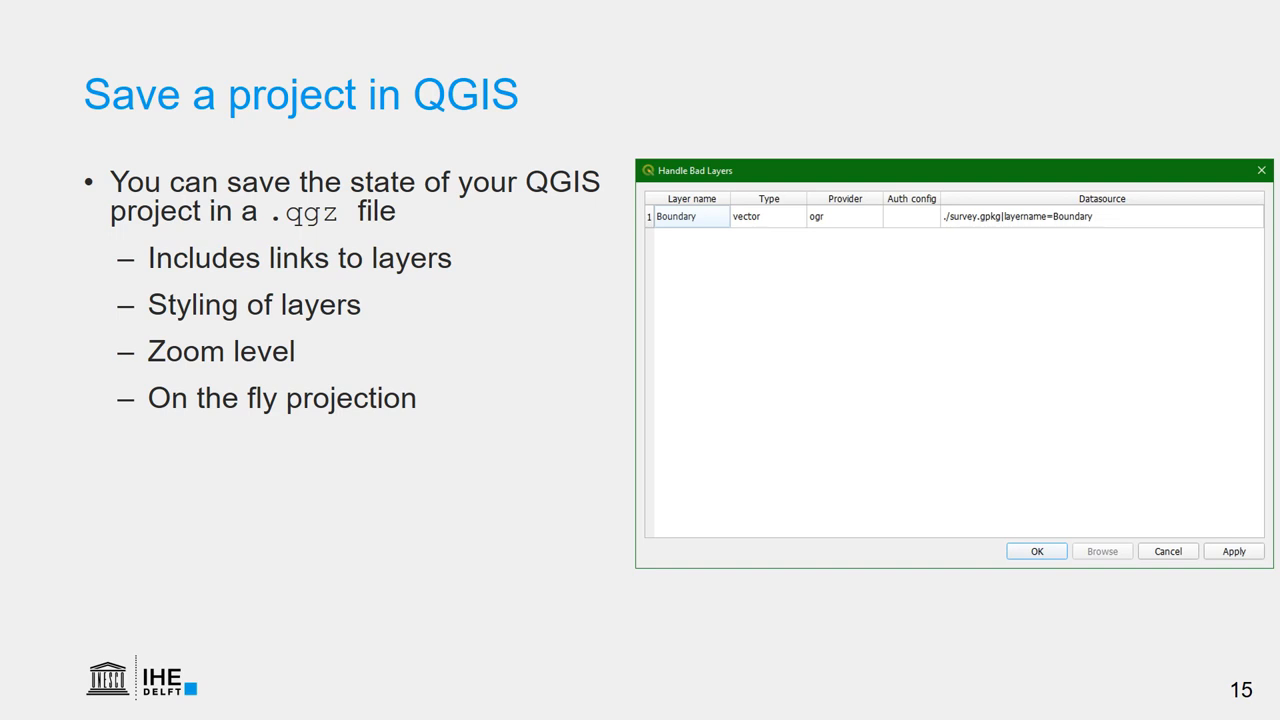